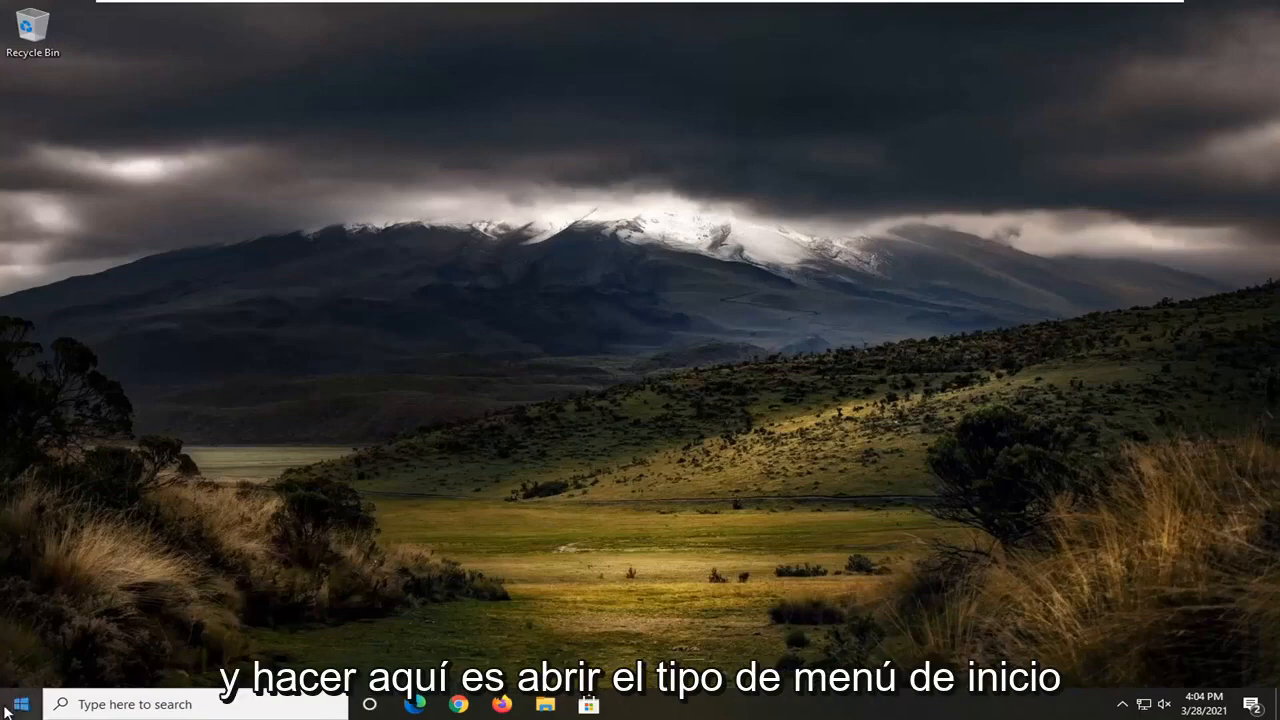
Search 'device manager' in Start and launch Device Manager from the results
{"action": "type", "text": "device manager"}
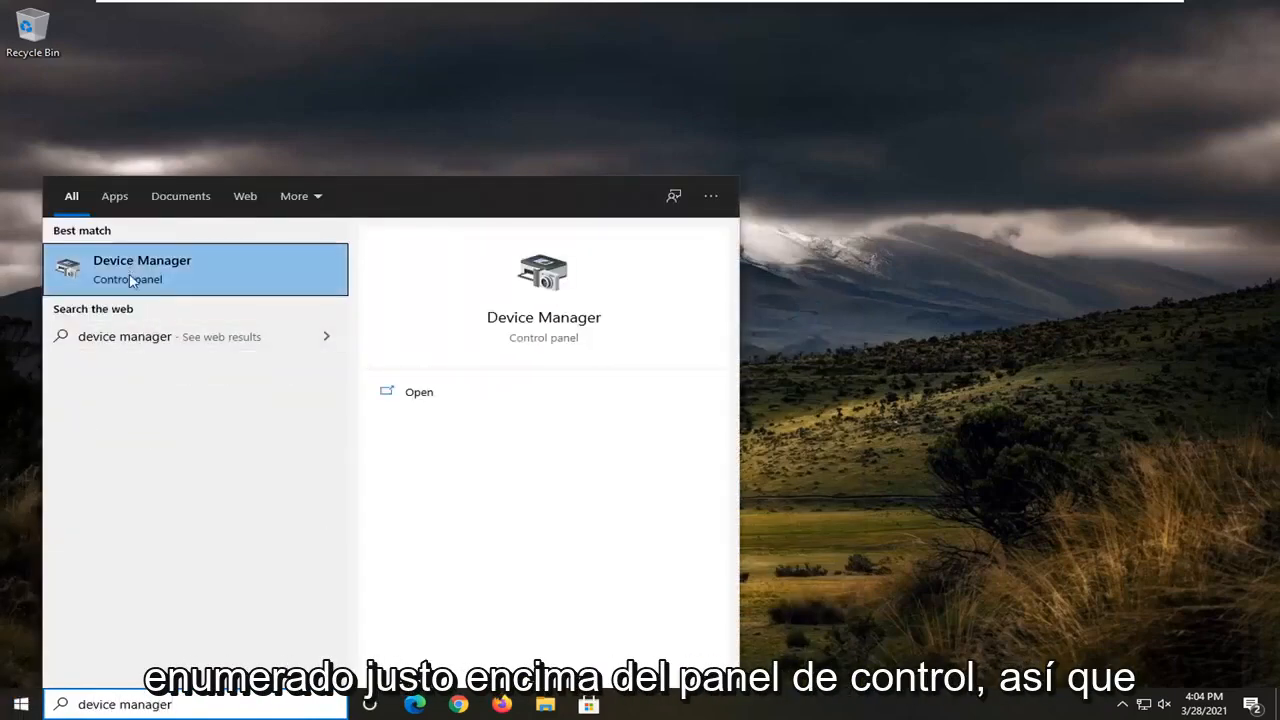
{"action": "left_click", "coordinate": [142, 268]}
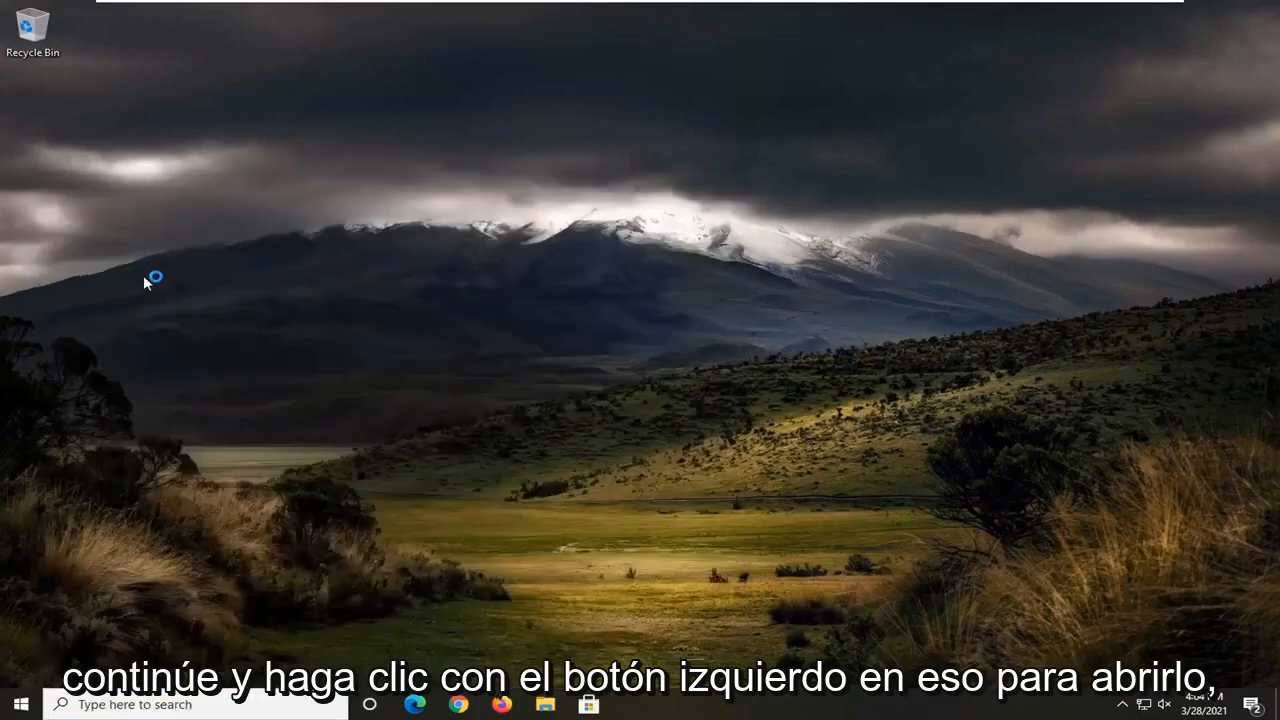
Search automatically for a High Definition Audio Device driver, then return to the search choices
{"action": "left_click", "coordinate": [632, 704]}
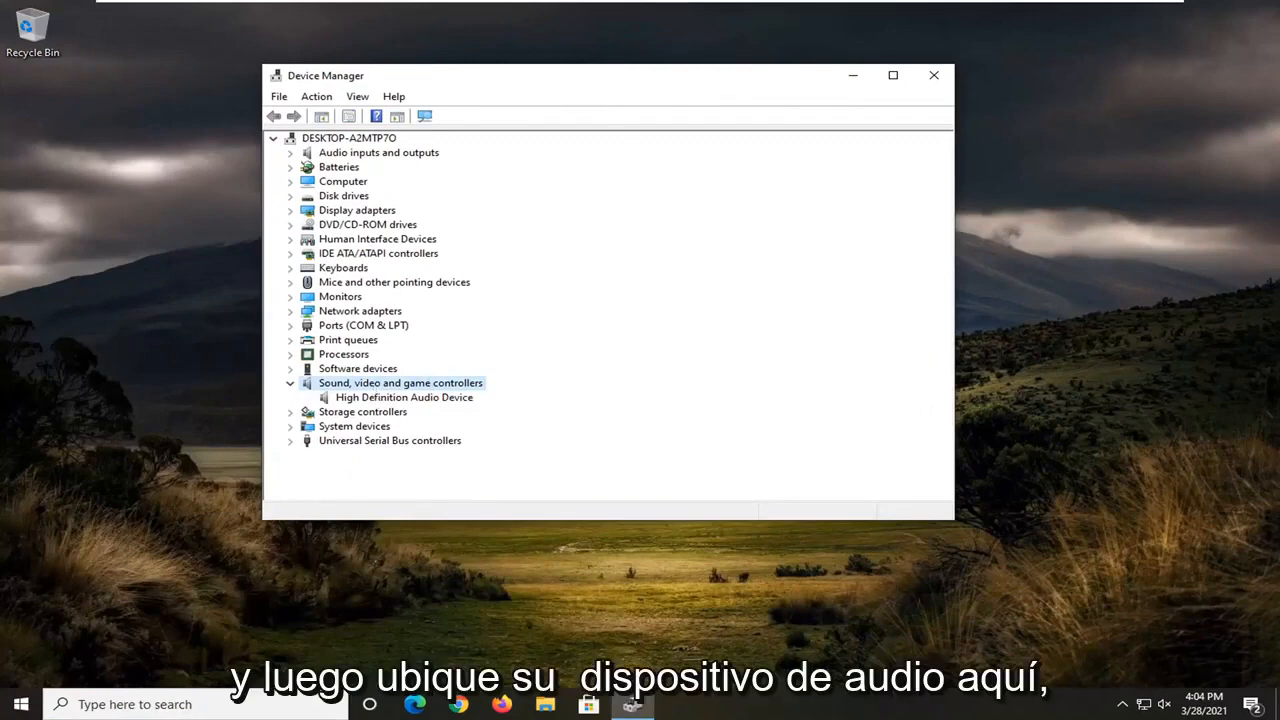
{"action": "right_click", "coordinate": [404, 396]}
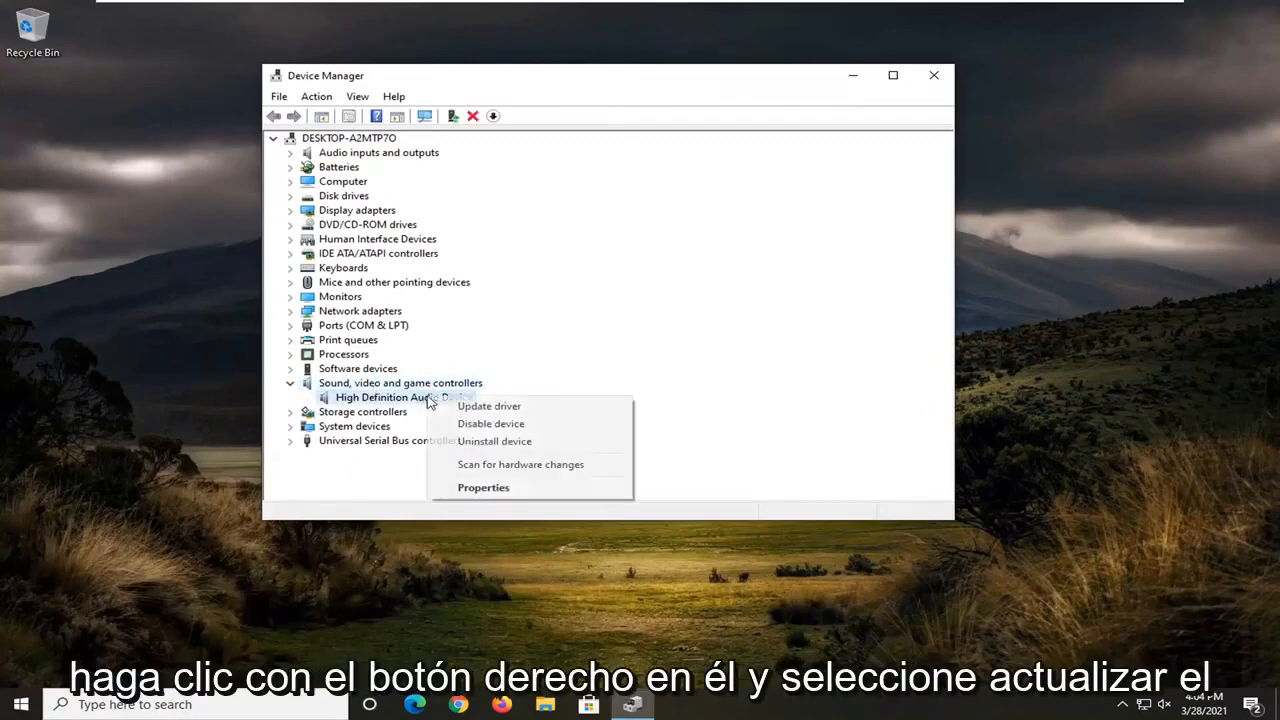
{"action": "left_click", "coordinate": [488, 404]}
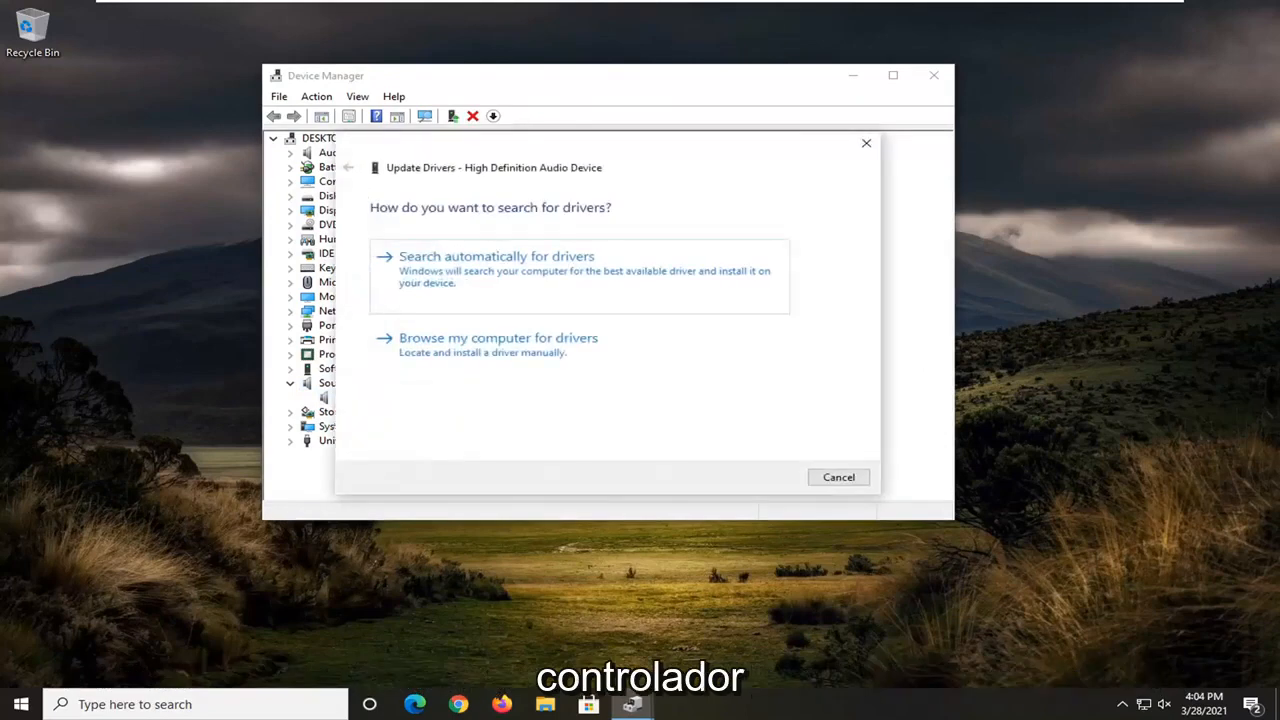
{"action": "left_click", "coordinate": [496, 256]}
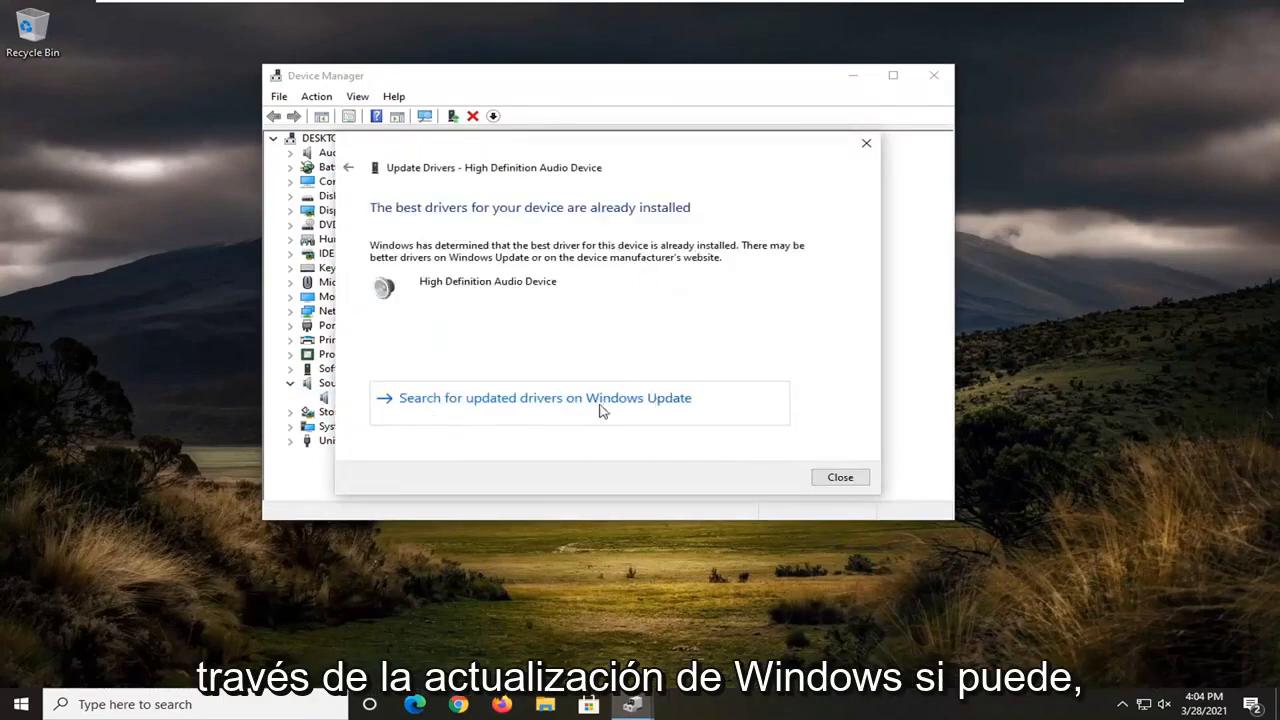
{"action": "left_click", "coordinate": [348, 168]}
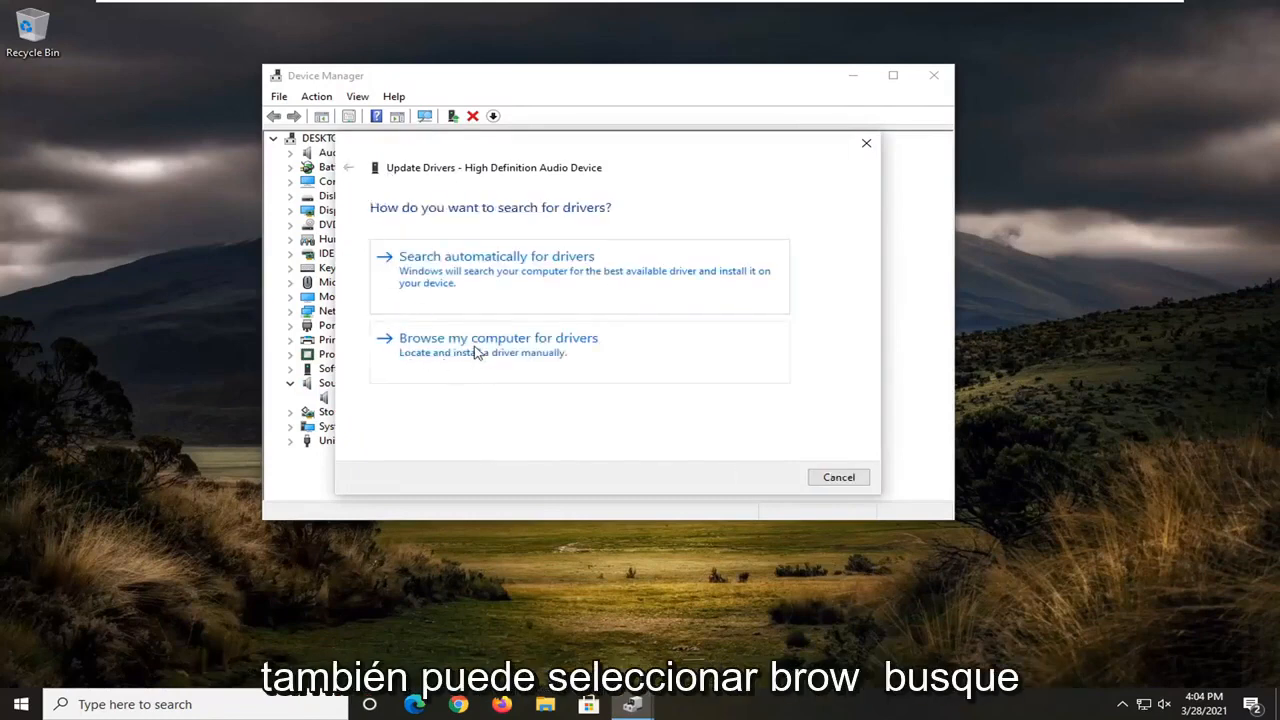
Reinstall the High Definition Audio Device driver from the compatible list and finish the wizard
{"action": "left_click", "coordinate": [498, 336]}
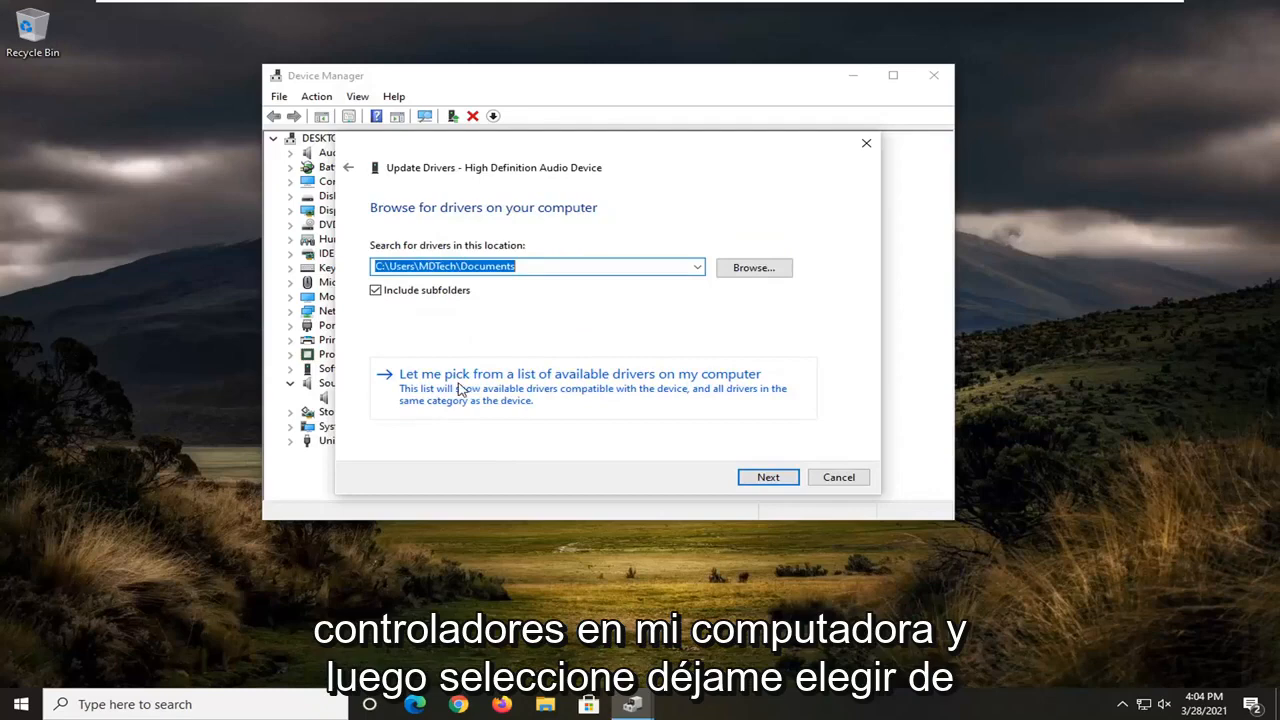
{"action": "mouse_move", "coordinate": [712, 386]}
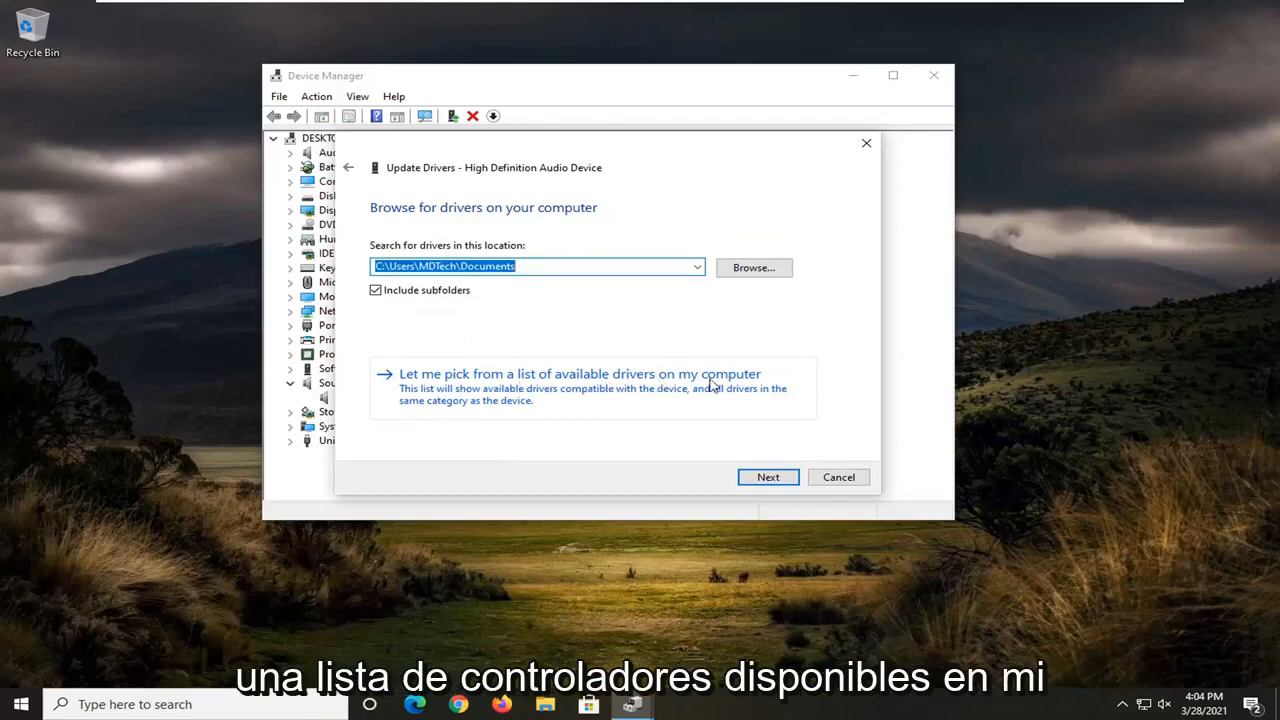
{"action": "left_click", "coordinate": [578, 374]}
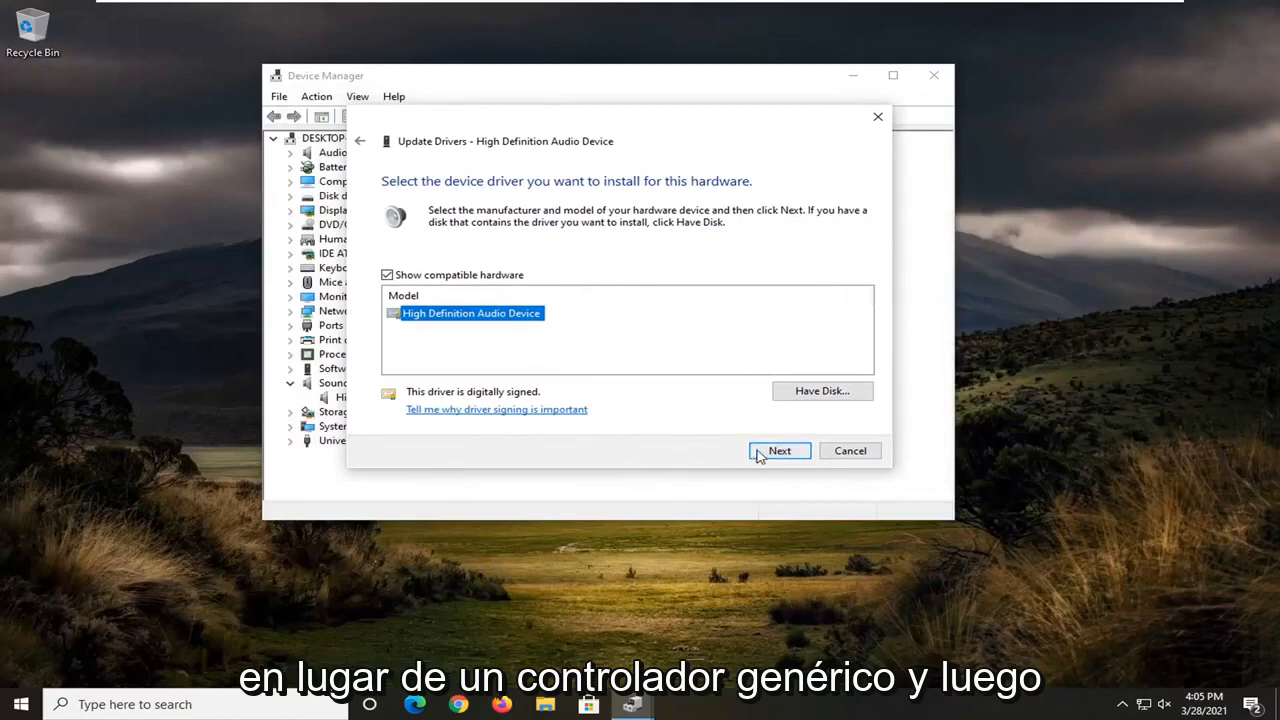
{"action": "left_click", "coordinate": [780, 450]}
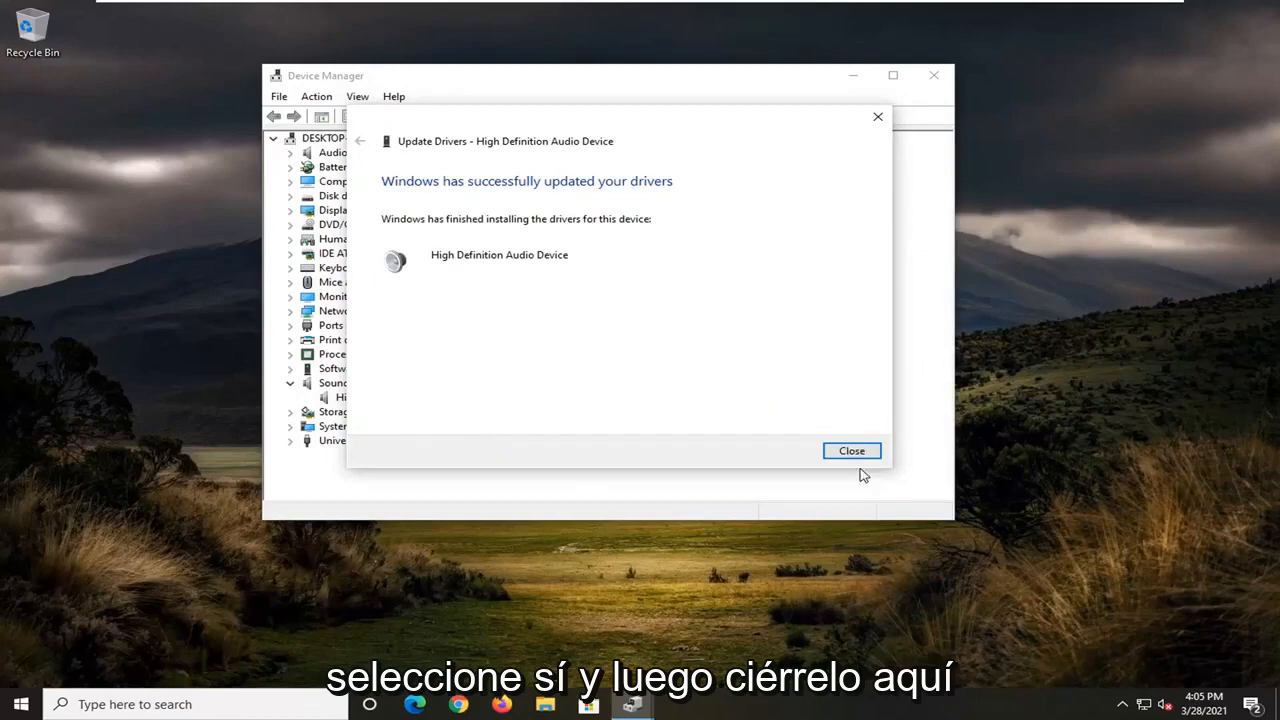
{"action": "left_click", "coordinate": [852, 450]}
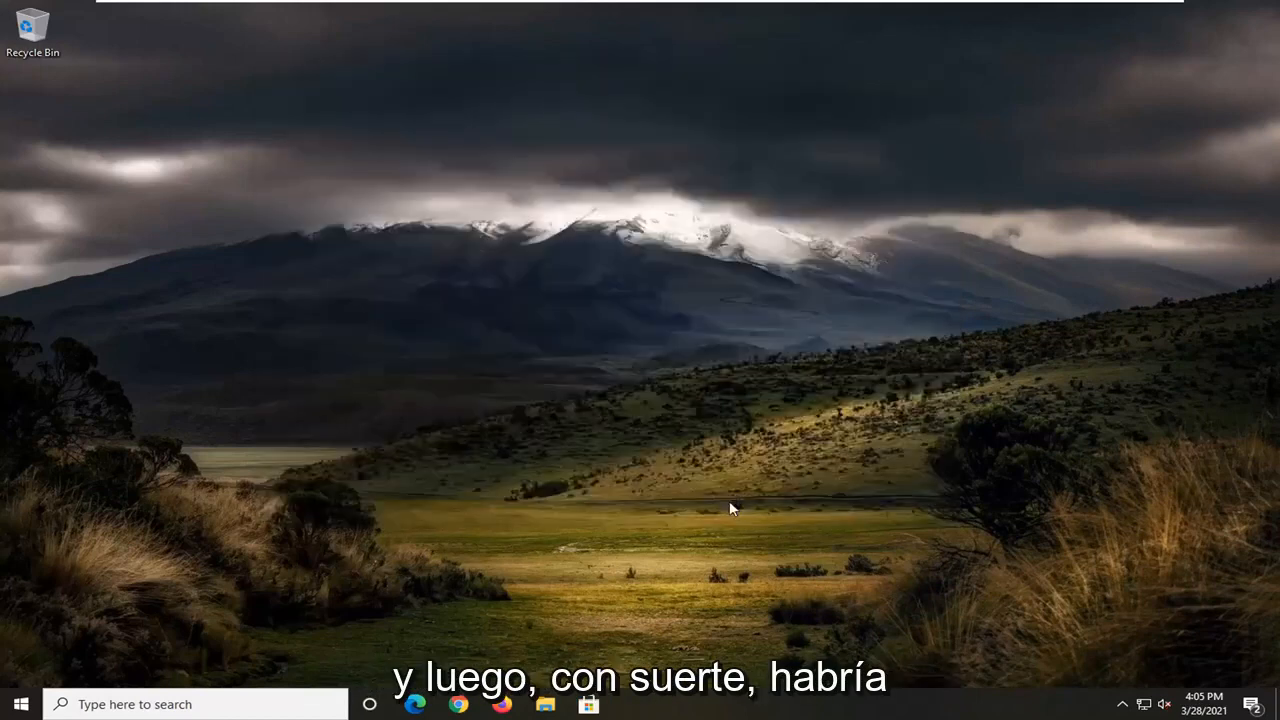
{"action": "mouse_move", "coordinate": [744, 504]}
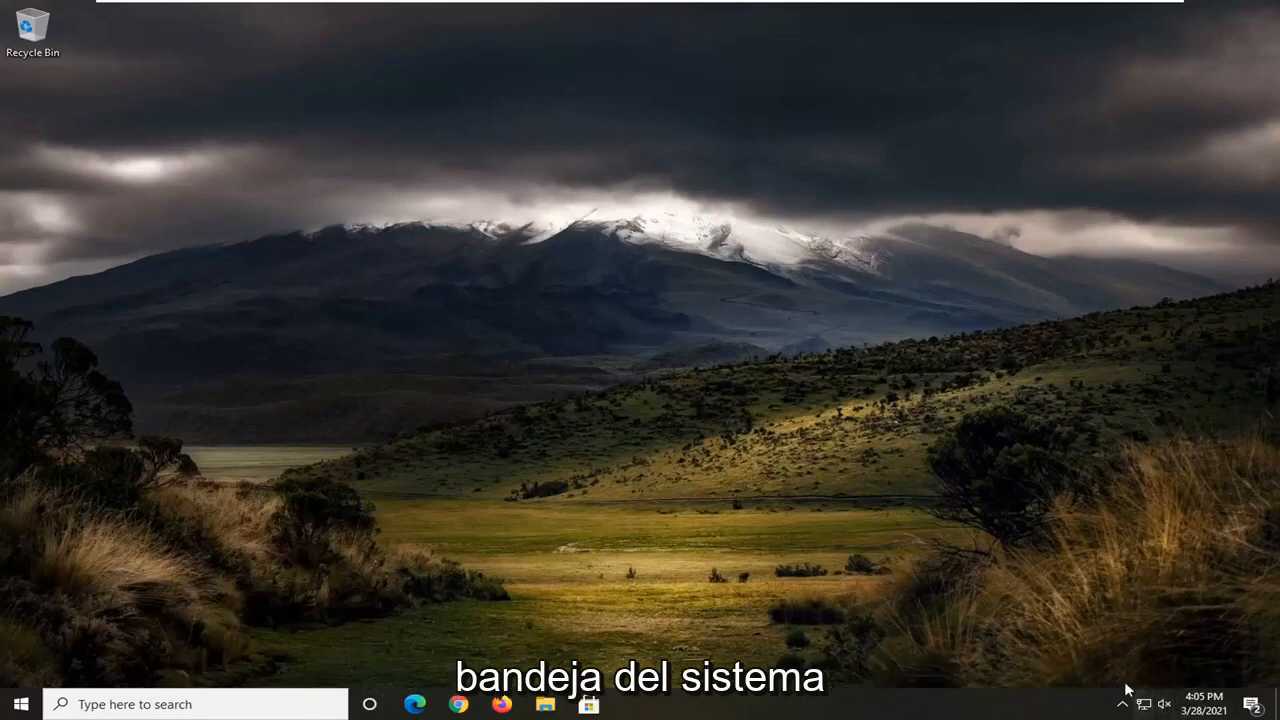
Bring up the speaker tray icon's quick sound options menu
{"action": "right_click", "coordinate": [1164, 704]}
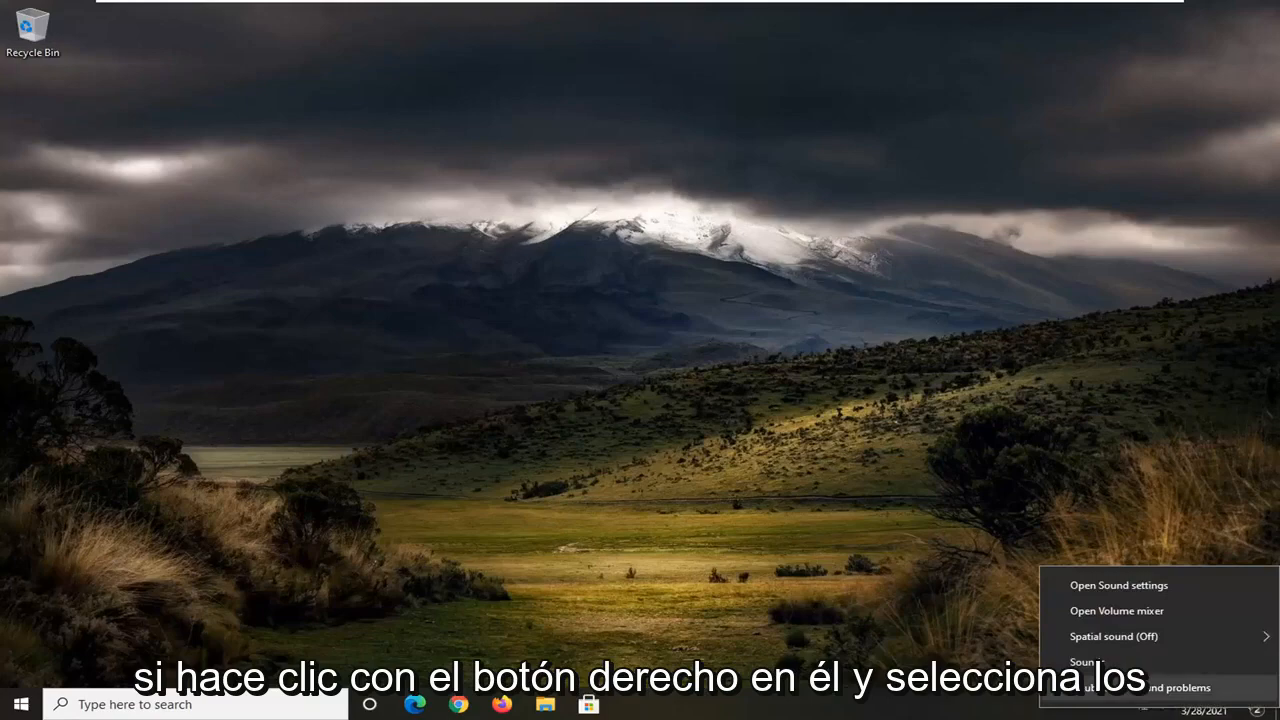
Confirm Speakers (High Definition Audio Device) is the default playback device in the Sound dialog
{"action": "left_click", "coordinate": [1084, 662]}
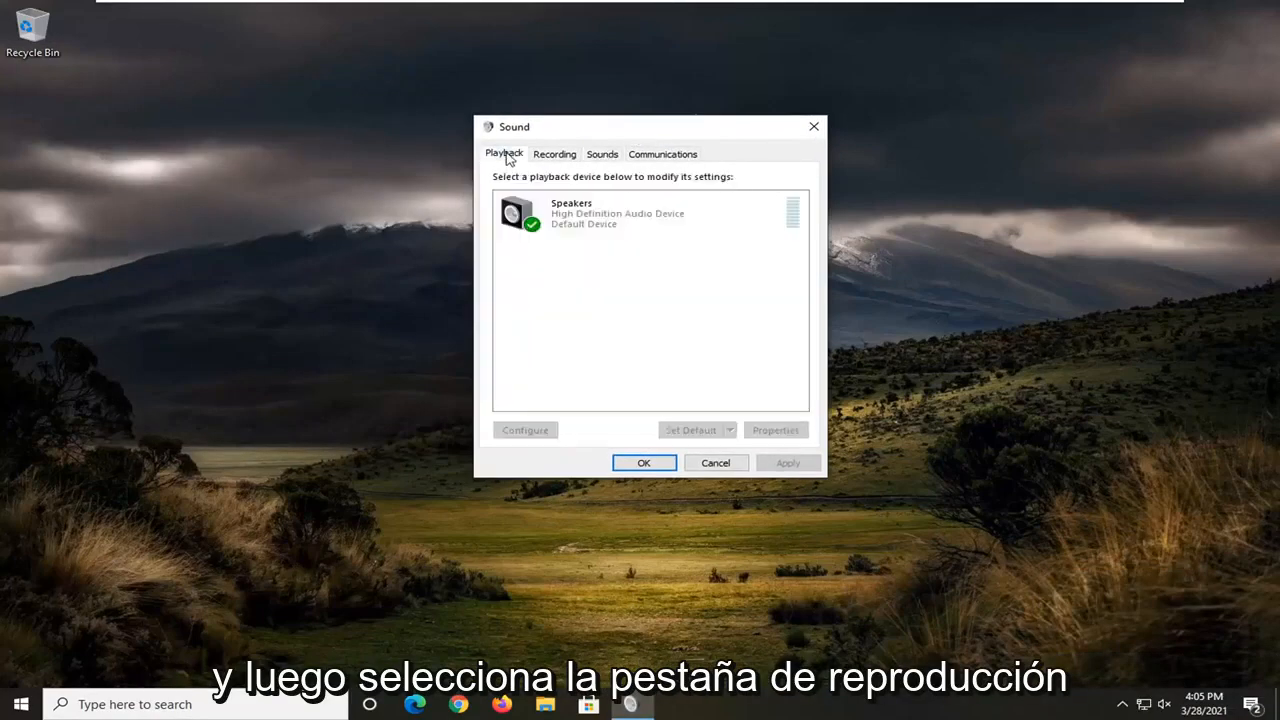
{"action": "mouse_move", "coordinate": [568, 360]}
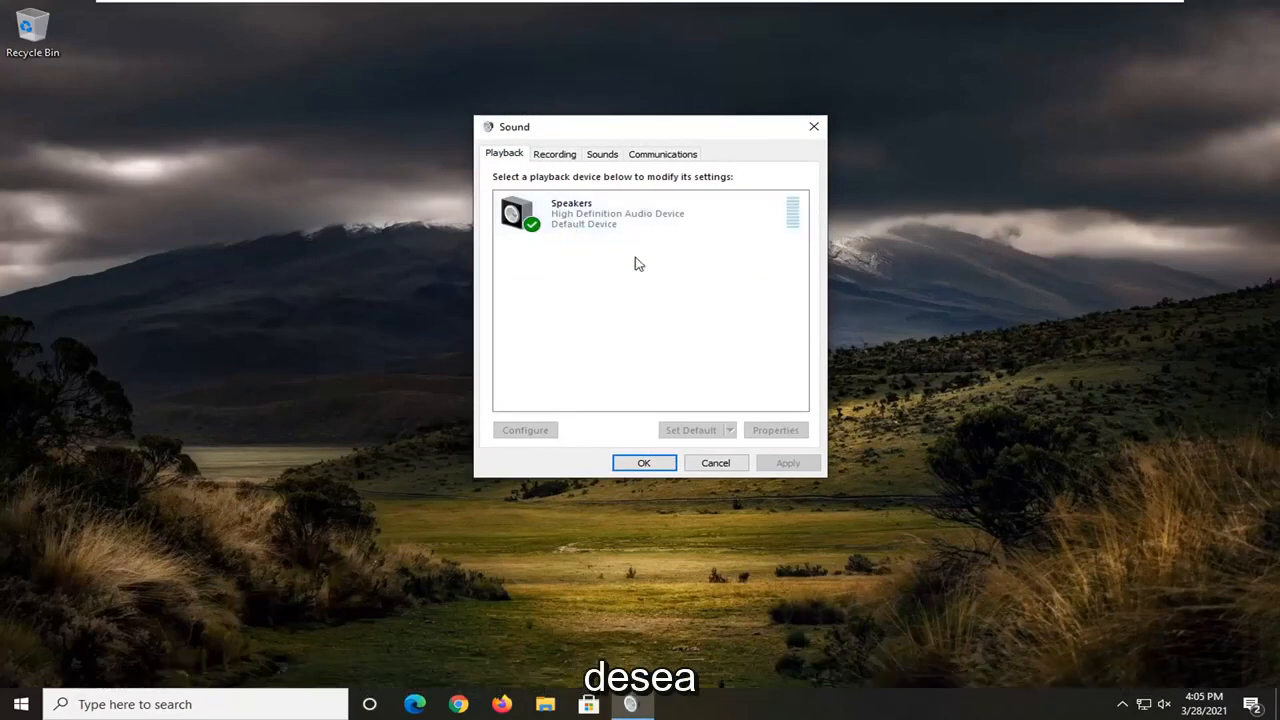
{"action": "mouse_move", "coordinate": [592, 324]}
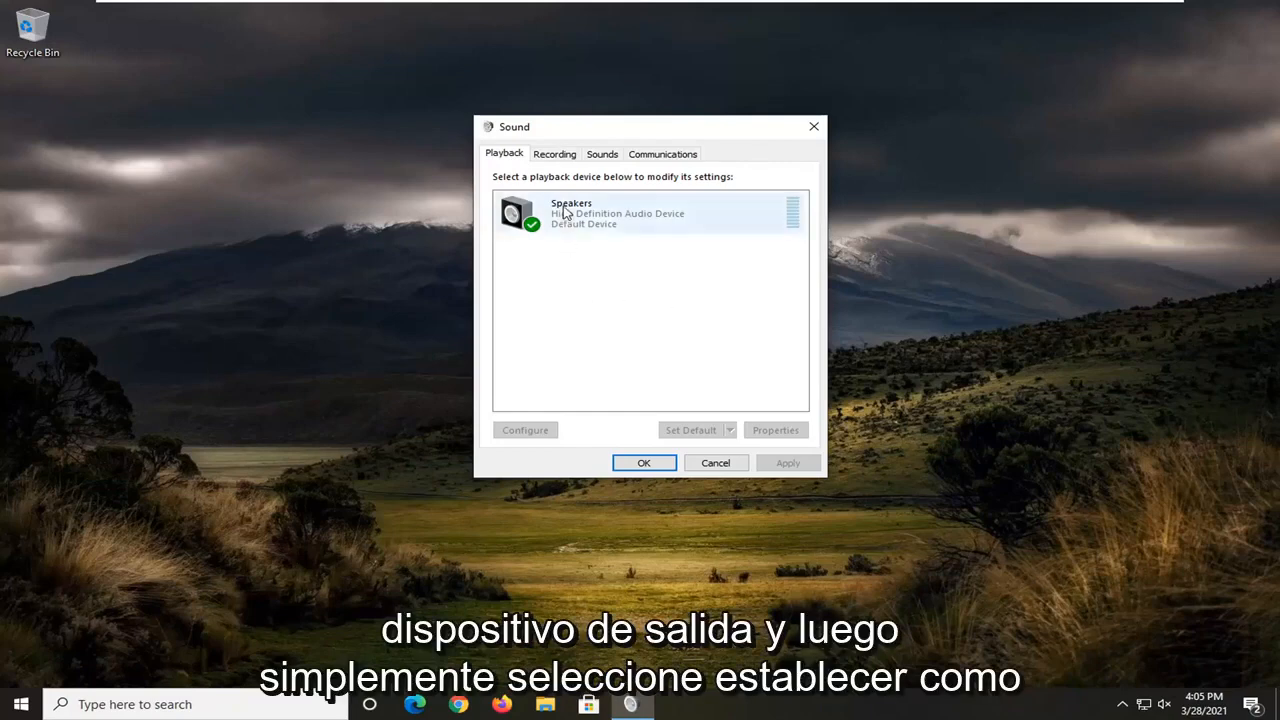
{"action": "right_click", "coordinate": [564, 212]}
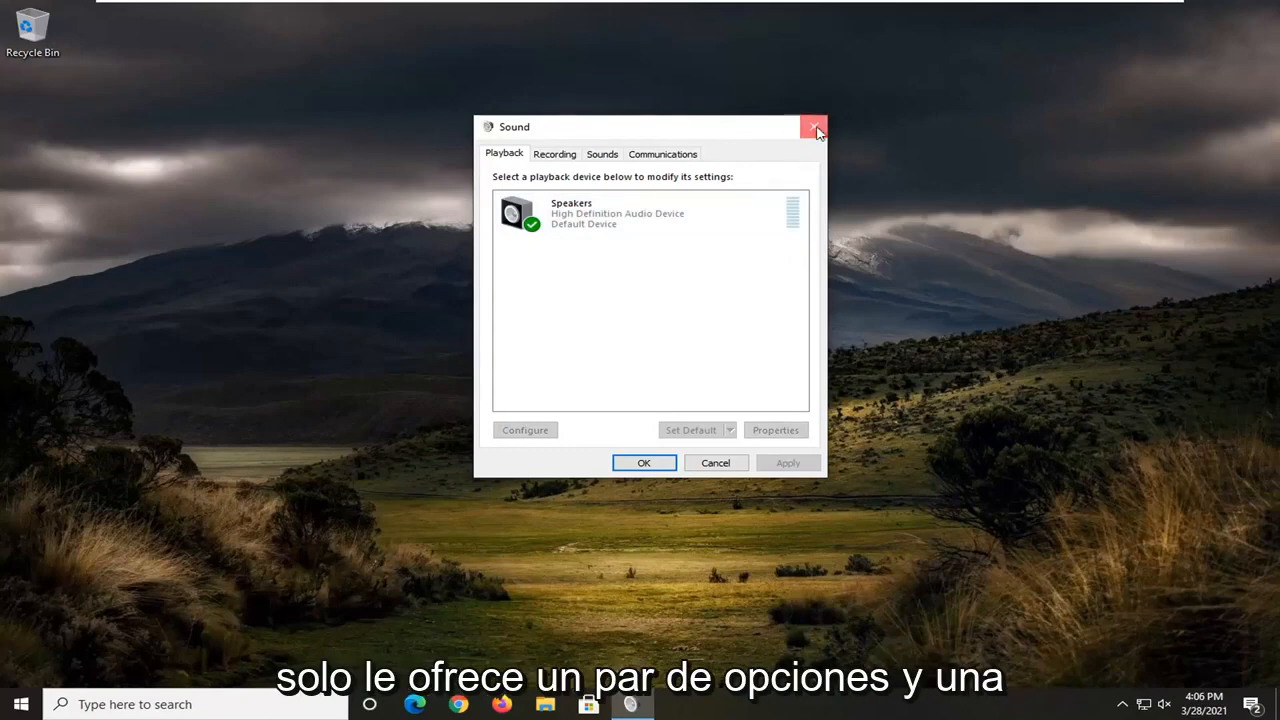
{"action": "left_click", "coordinate": [812, 128]}
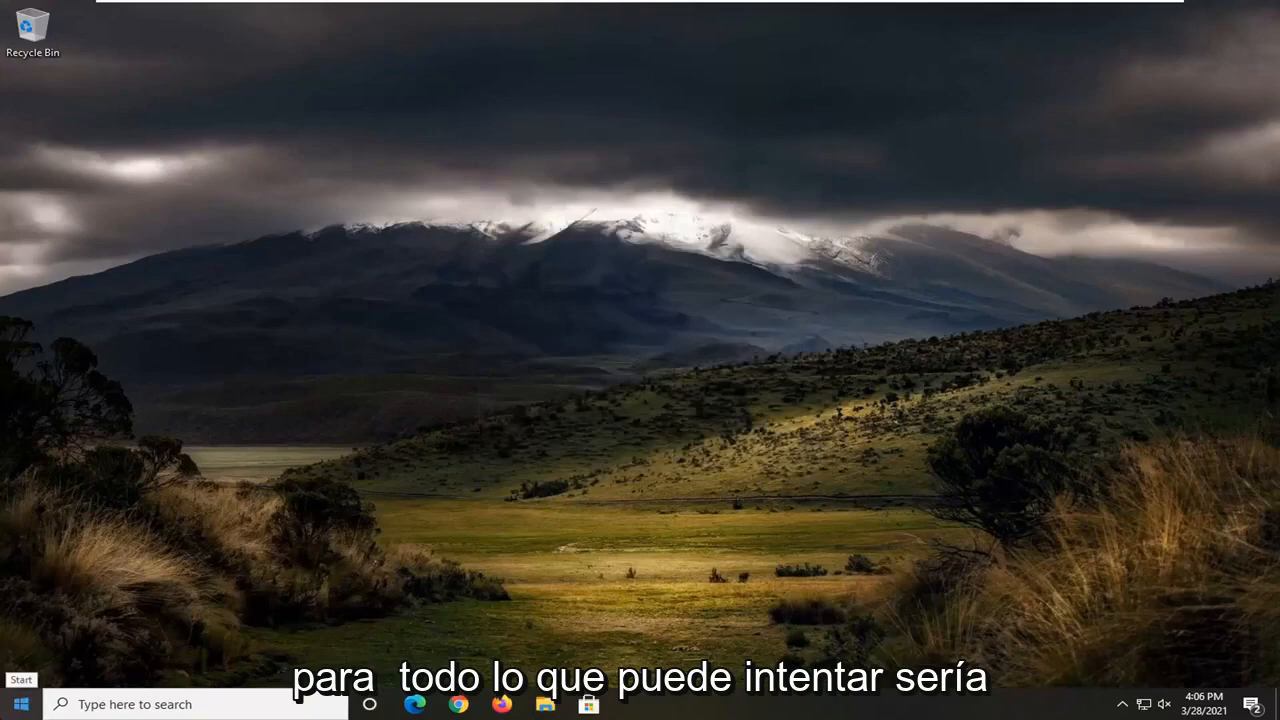
Search 'troubleshoot' in Start and launch Troubleshoot settings
{"action": "type", "text": "troubleshoot"}
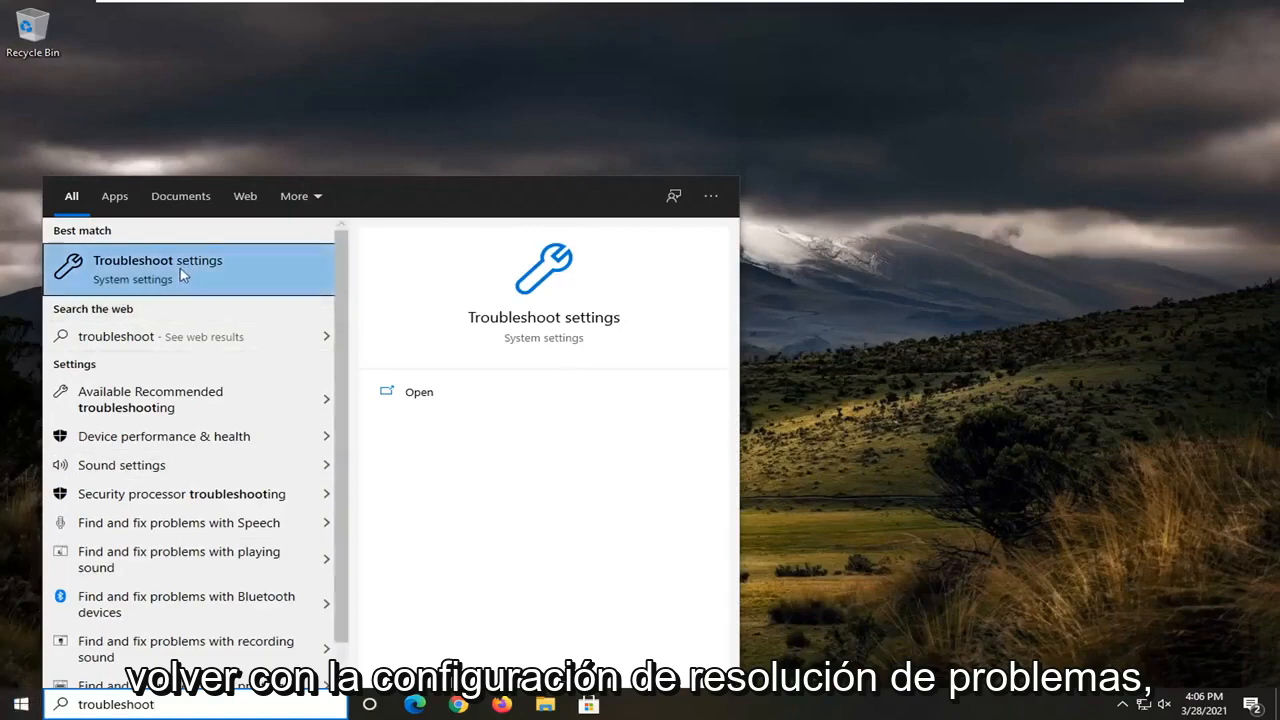
{"action": "left_click", "coordinate": [156, 268]}
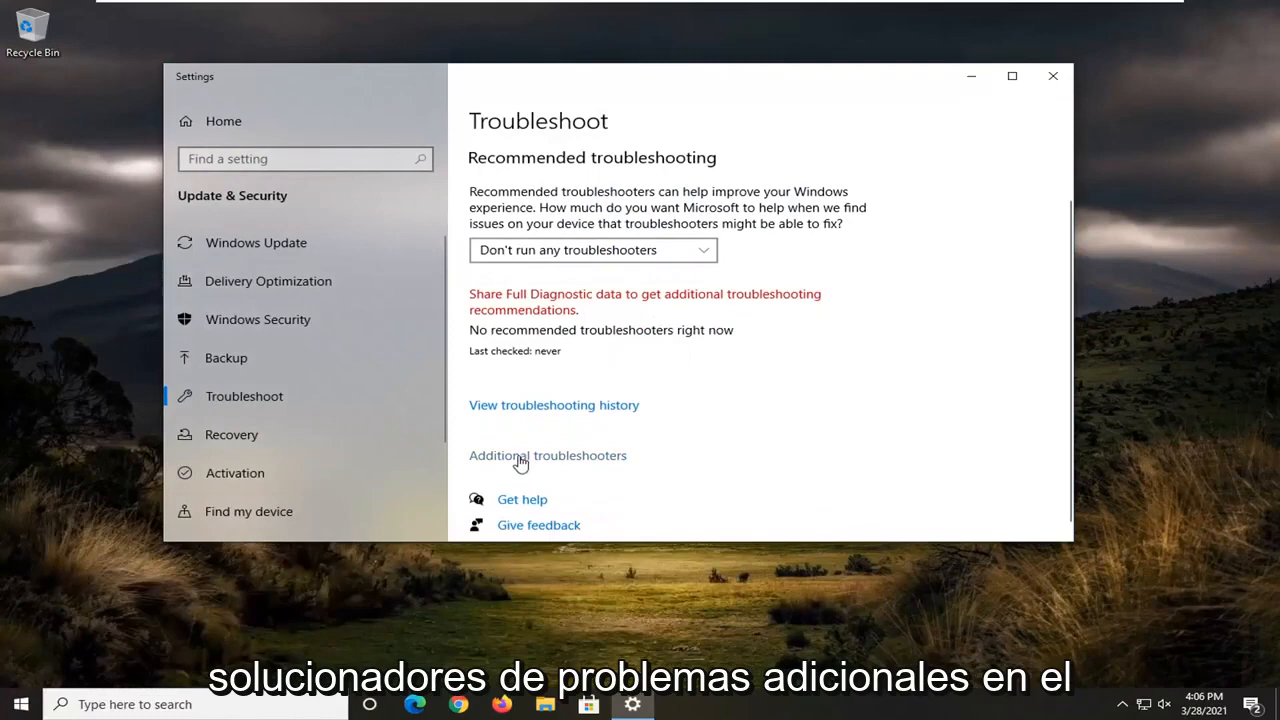
Run the Playing Audio troubleshooter from Additional troubleshooters
{"action": "left_click", "coordinate": [548, 456]}
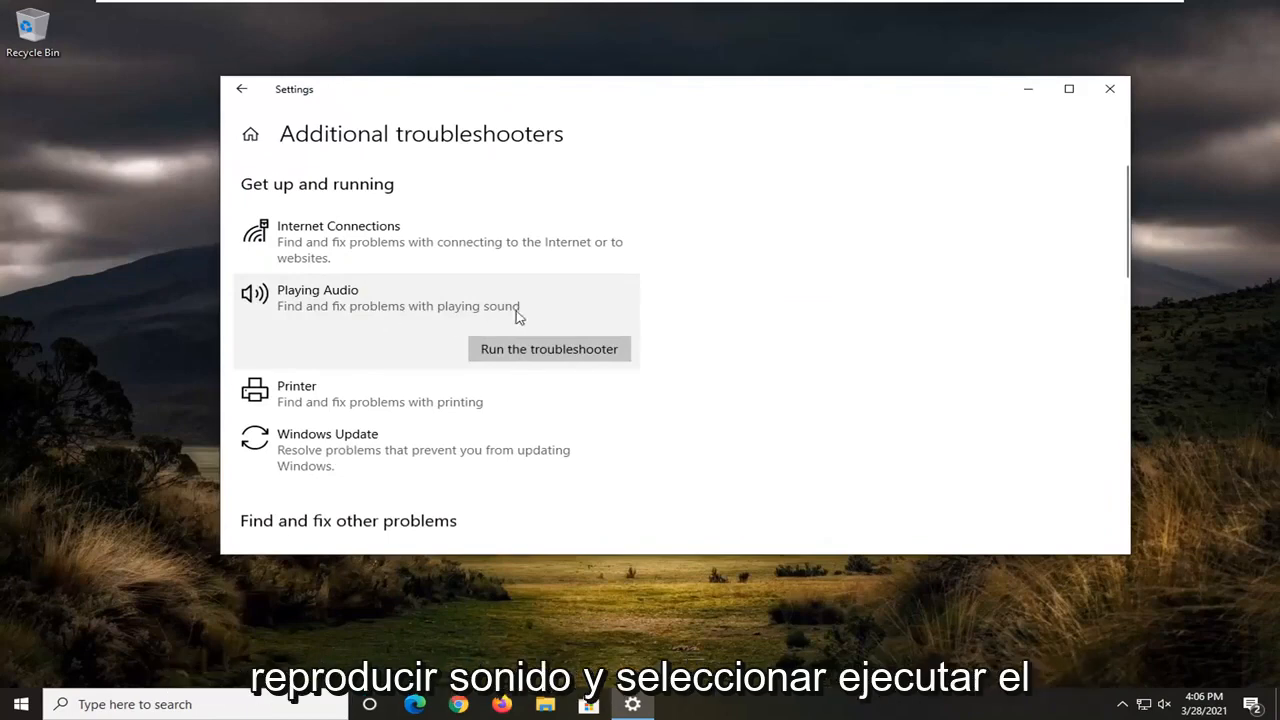
{"action": "left_click", "coordinate": [548, 348]}
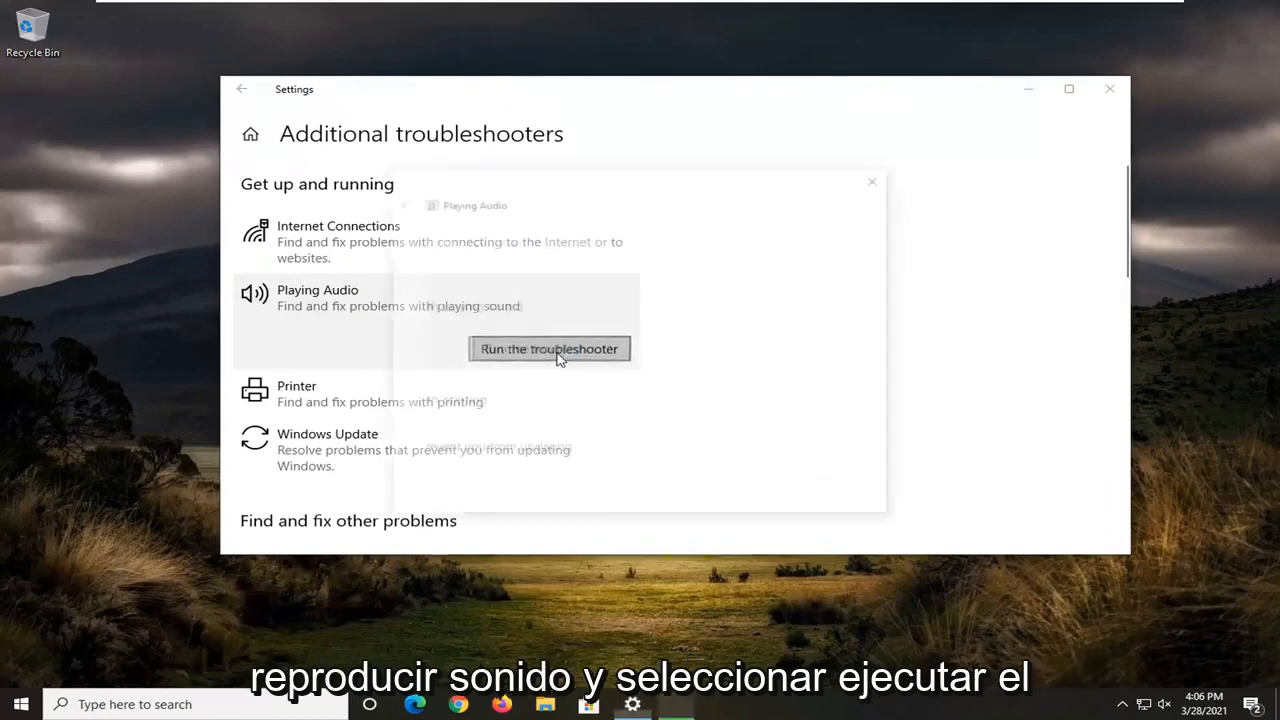
{"action": "left_click", "coordinate": [548, 348]}
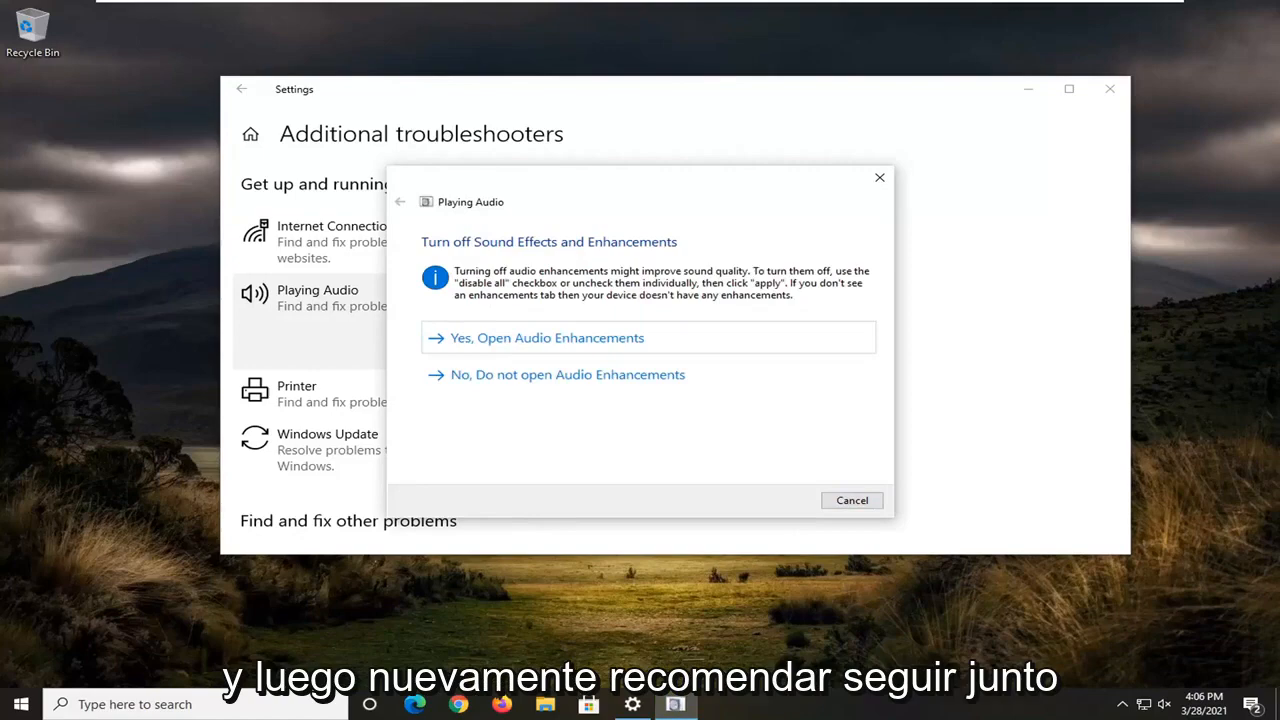
Decline Audio Enhancements and move past the volume suggestion to finish the troubleshooter
{"action": "left_click", "coordinate": [548, 336]}
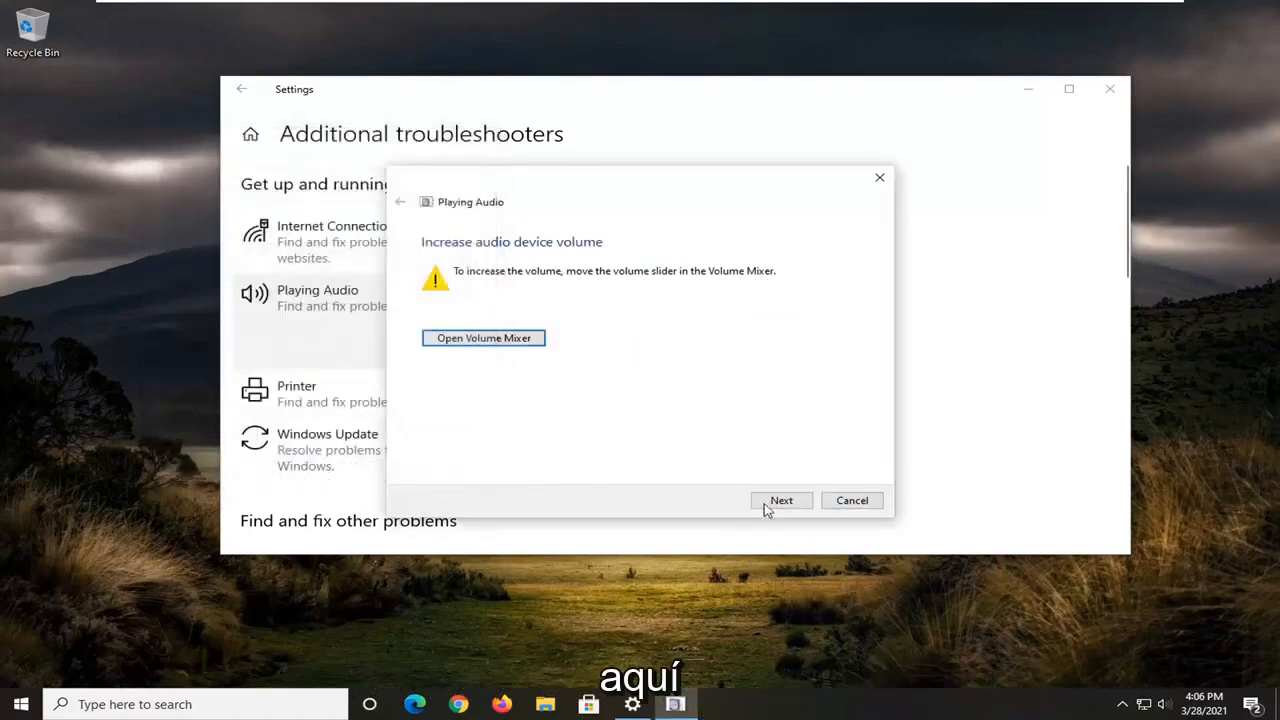
{"action": "left_click", "coordinate": [780, 500]}
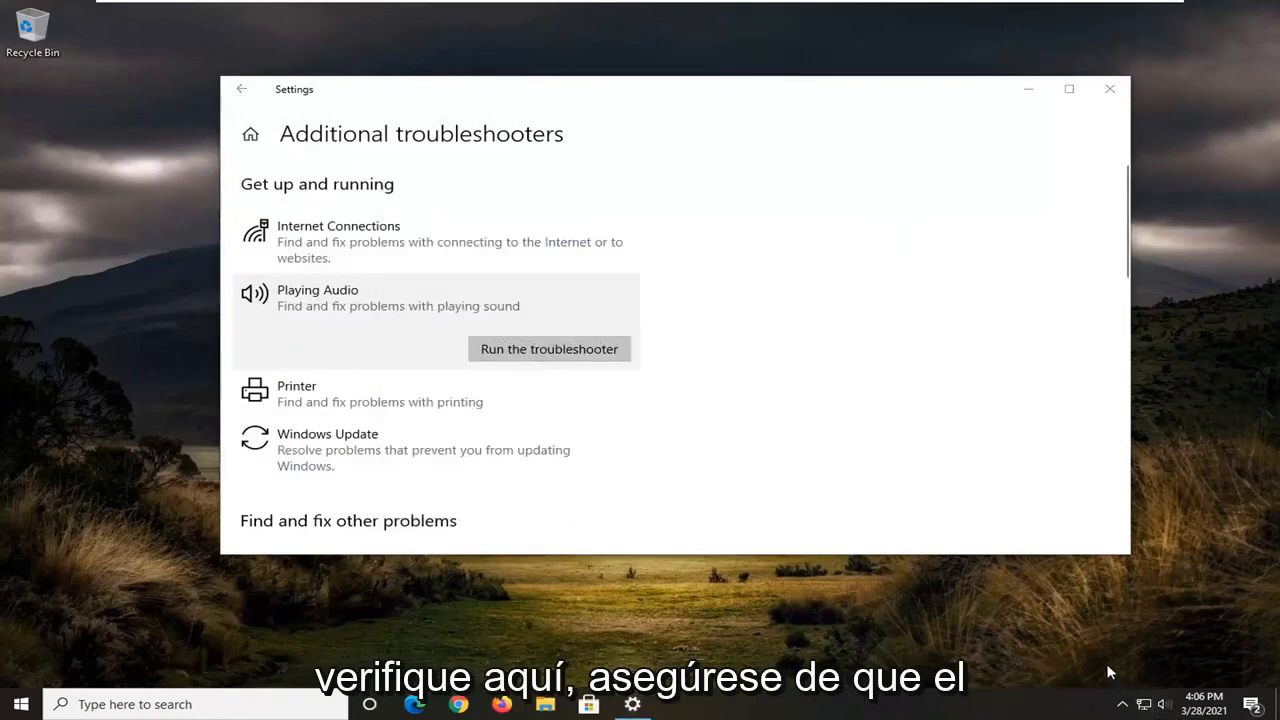
Check Speakers is the tray output device, then close Settings
{"action": "left_click", "coordinate": [1164, 704]}
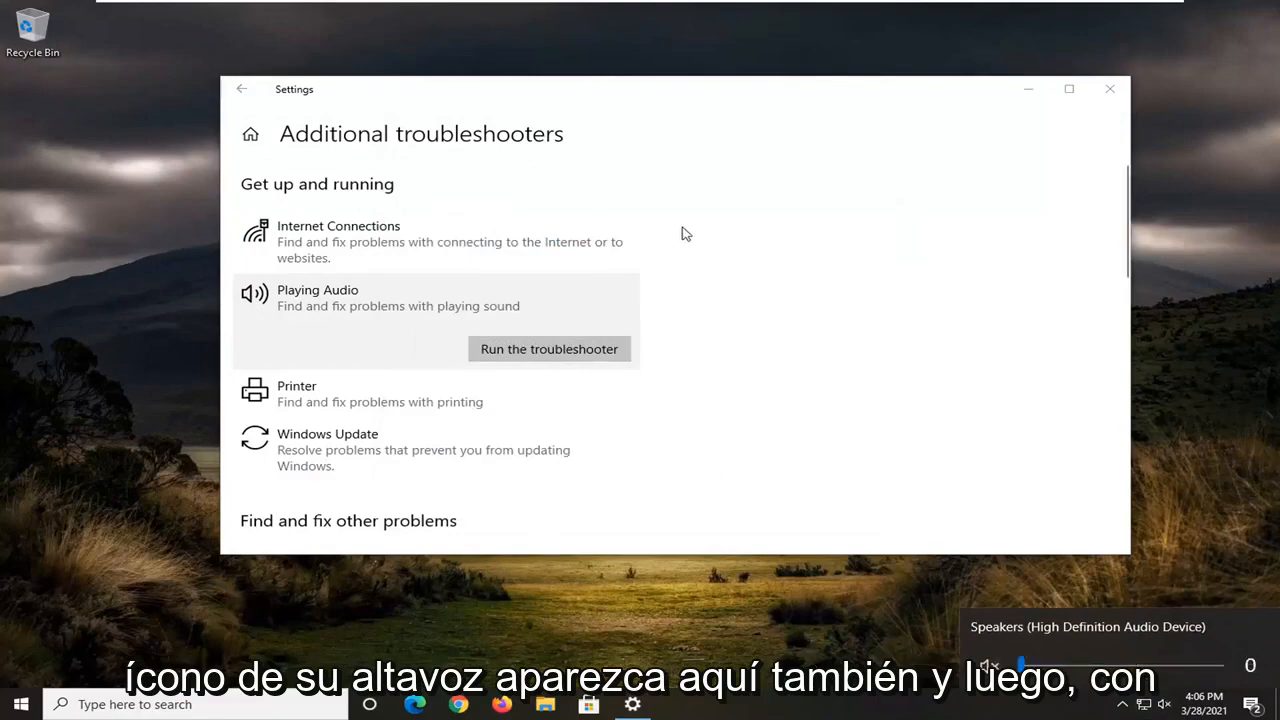
{"action": "left_click", "coordinate": [1108, 88]}
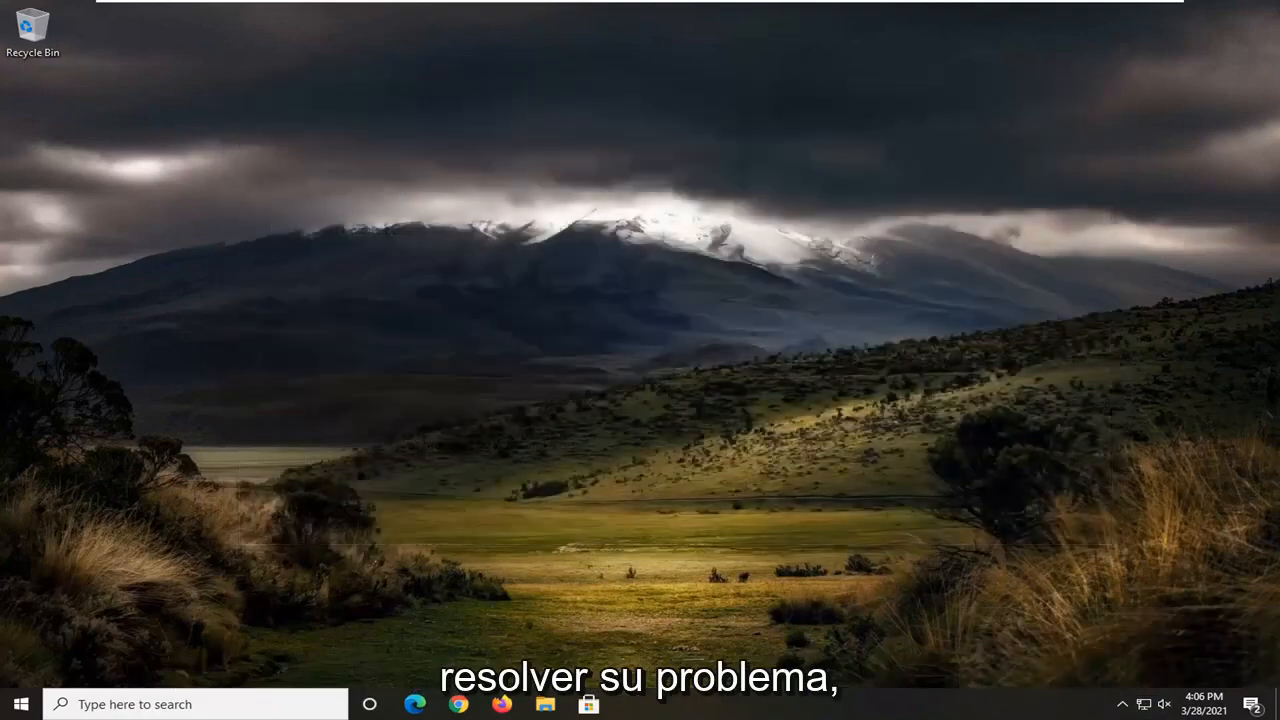